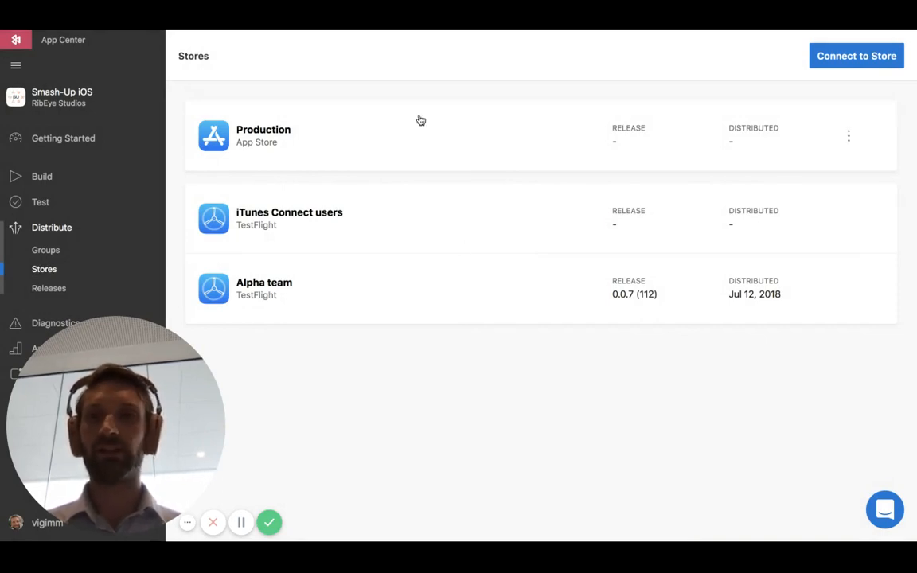
pyautogui.moveTo(357, 234)
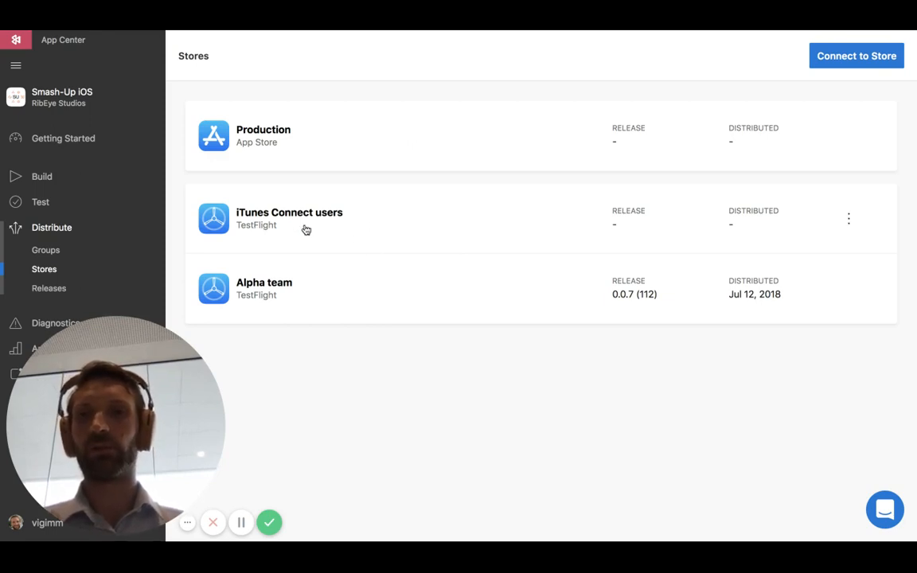
pyautogui.moveTo(318, 250)
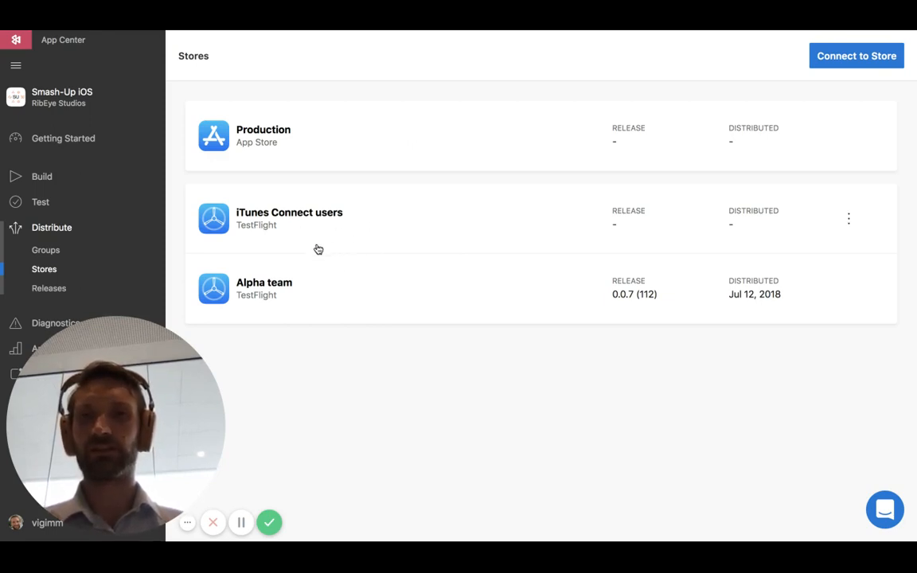
pyautogui.moveTo(352, 361)
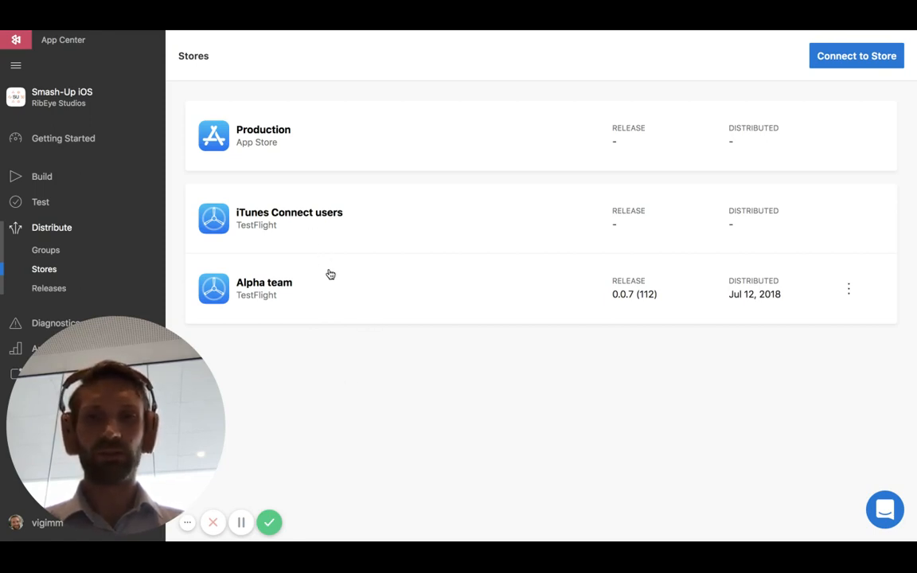
pyautogui.moveTo(300, 316)
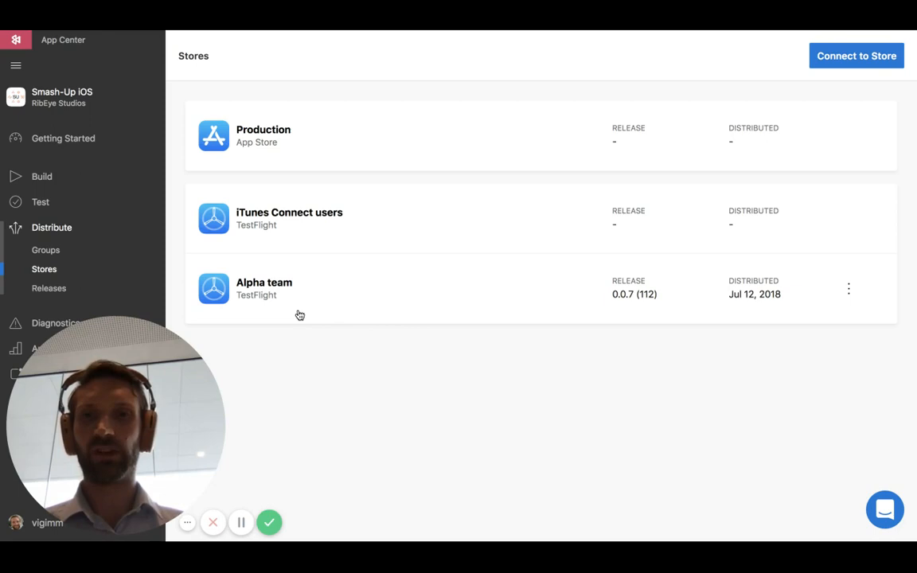
pyautogui.moveTo(324, 358)
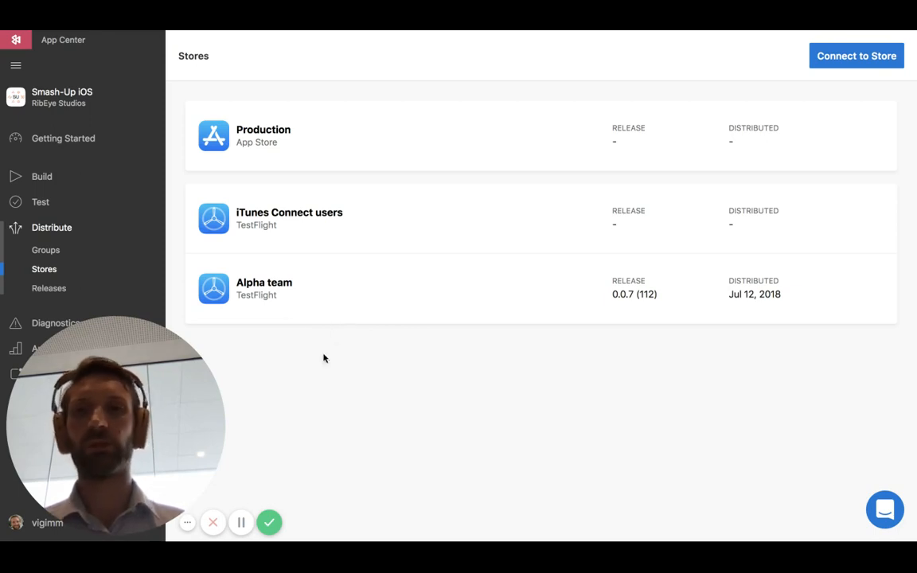
pyautogui.moveTo(114, 201)
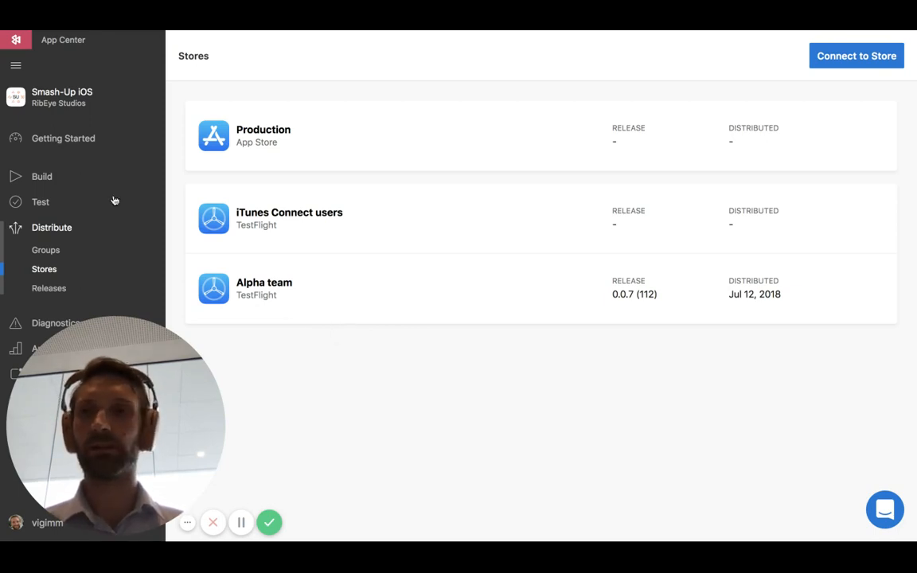
pyautogui.moveTo(41, 176)
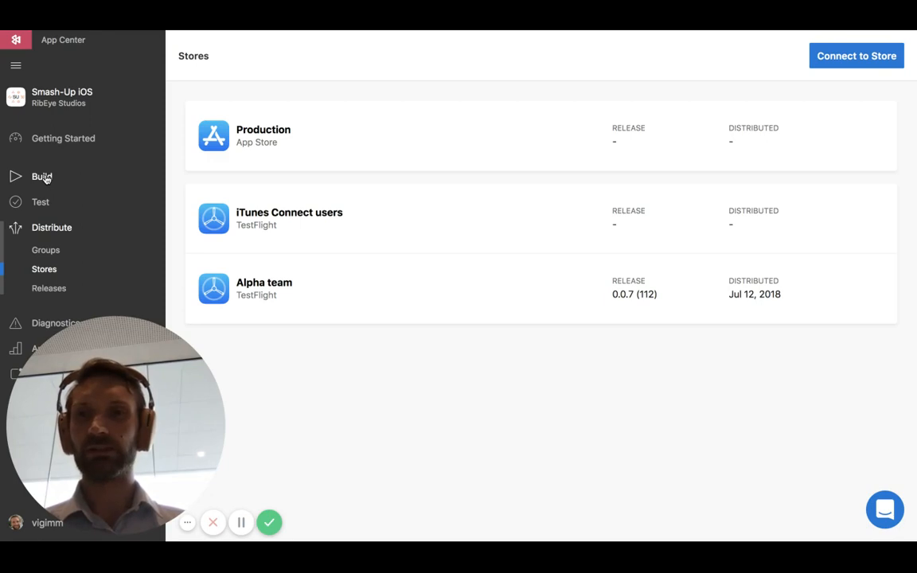
# - Open build 113 from the master branch's builds list to view its output
pyautogui.click(41, 176)
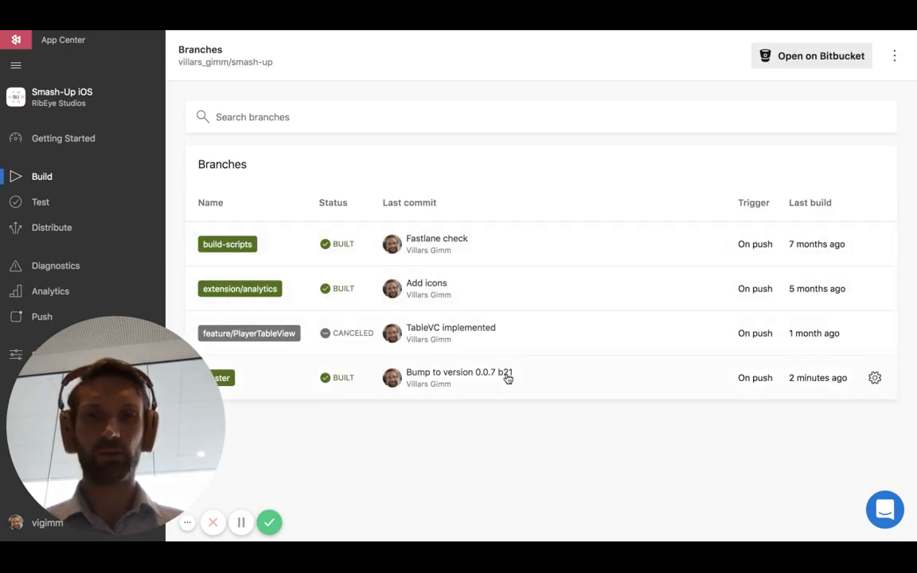
pyautogui.click(219, 377)
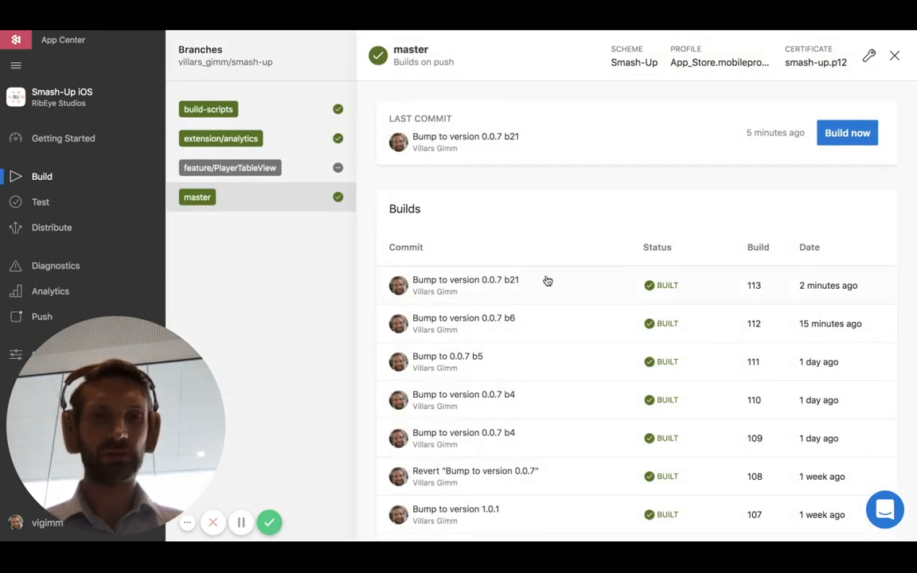
pyautogui.moveTo(588, 290)
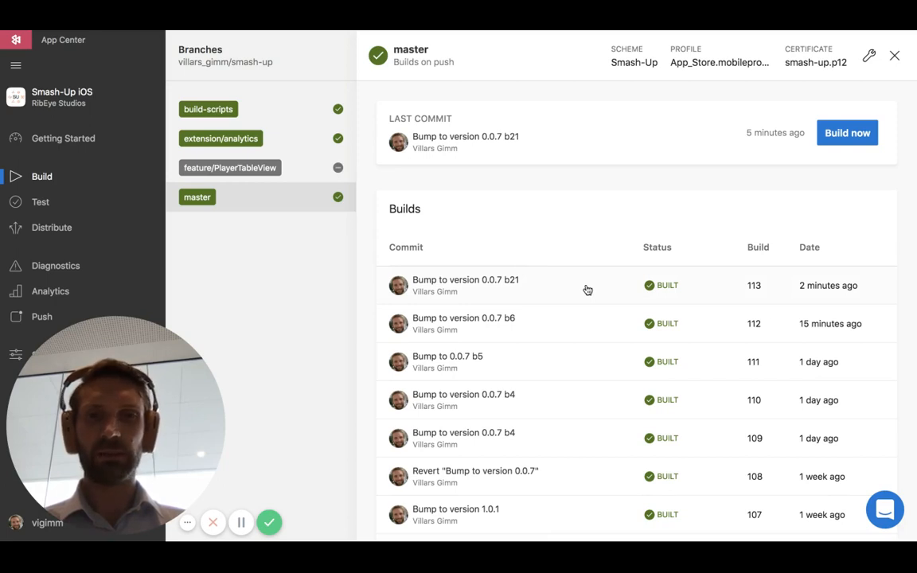
pyautogui.moveTo(557, 290)
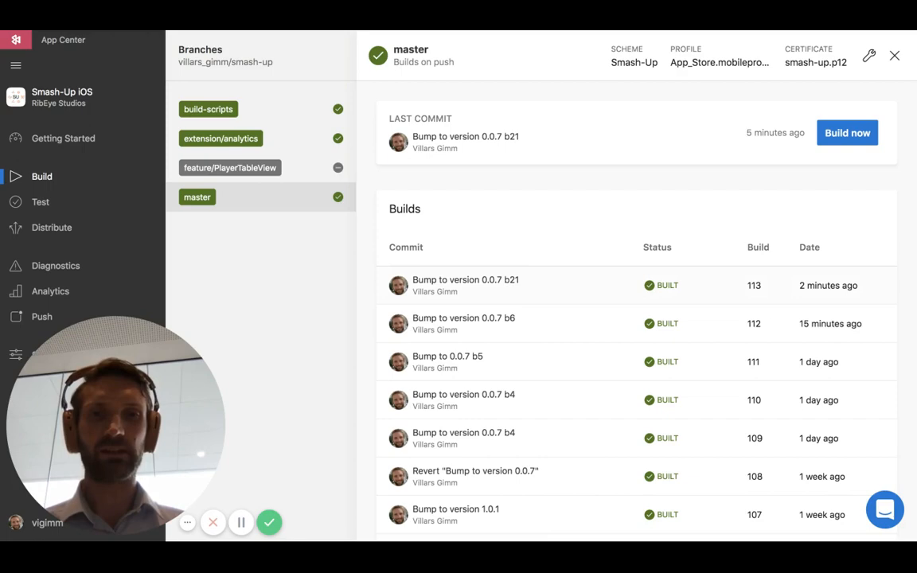
pyautogui.click(466, 285)
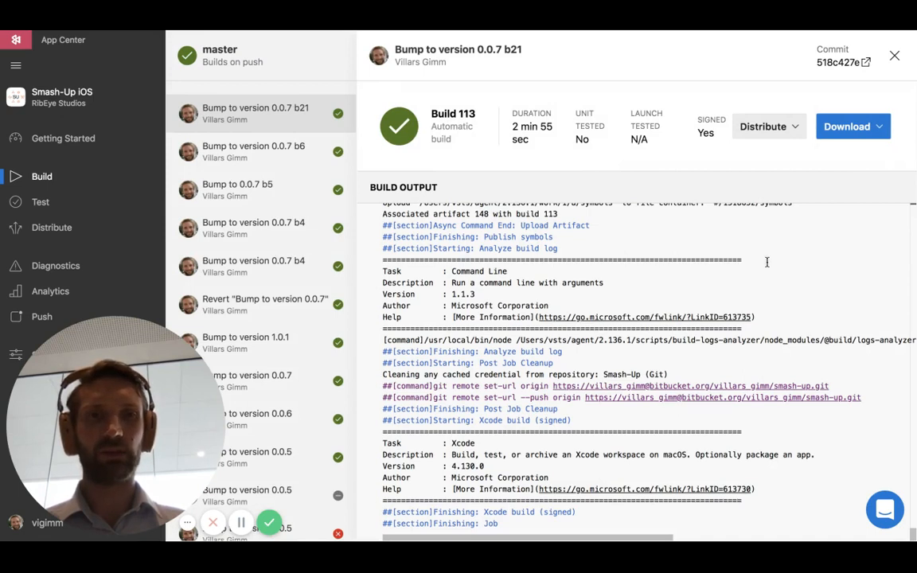
# - Start distributing build 113 to a store from the Distribute dropdown
pyautogui.click(762, 126)
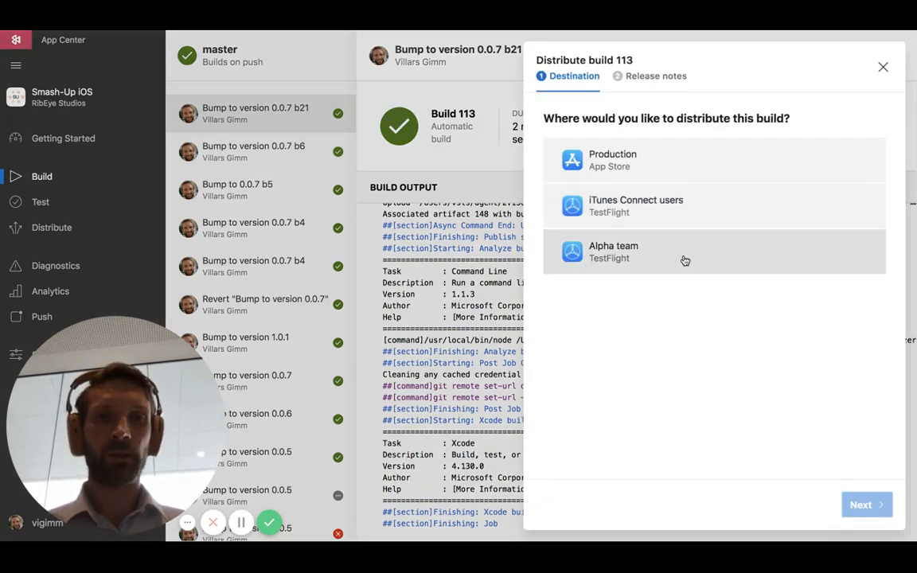
# - Choose Alpha team and add release notes 'Everything is working better now.'
pyautogui.click(713, 252)
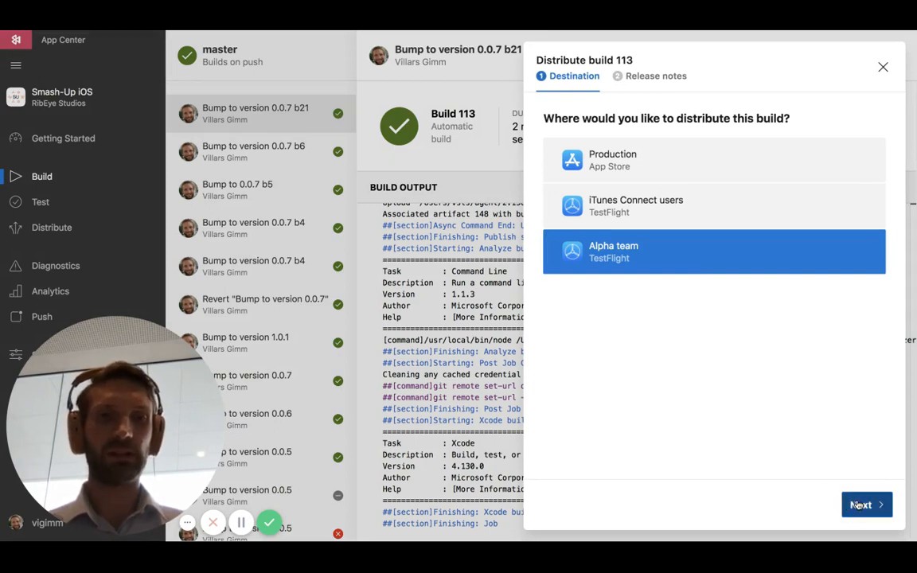
pyautogui.click(861, 505)
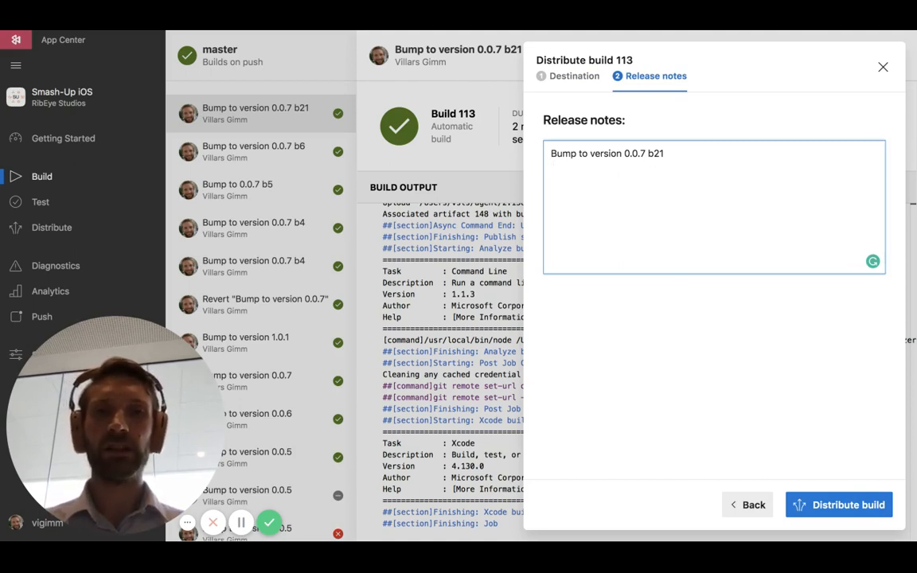
pyautogui.write('EVerything')
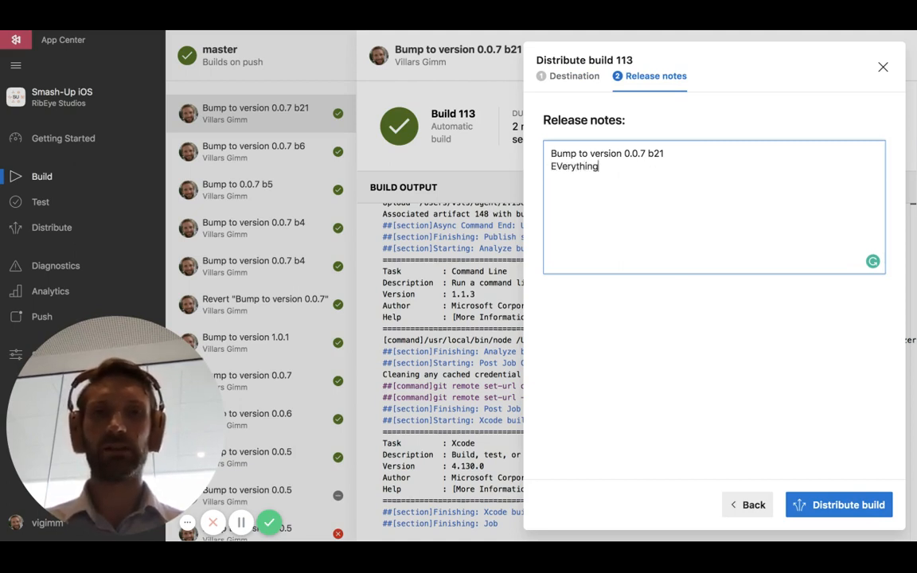
pyautogui.press('BackSpace')
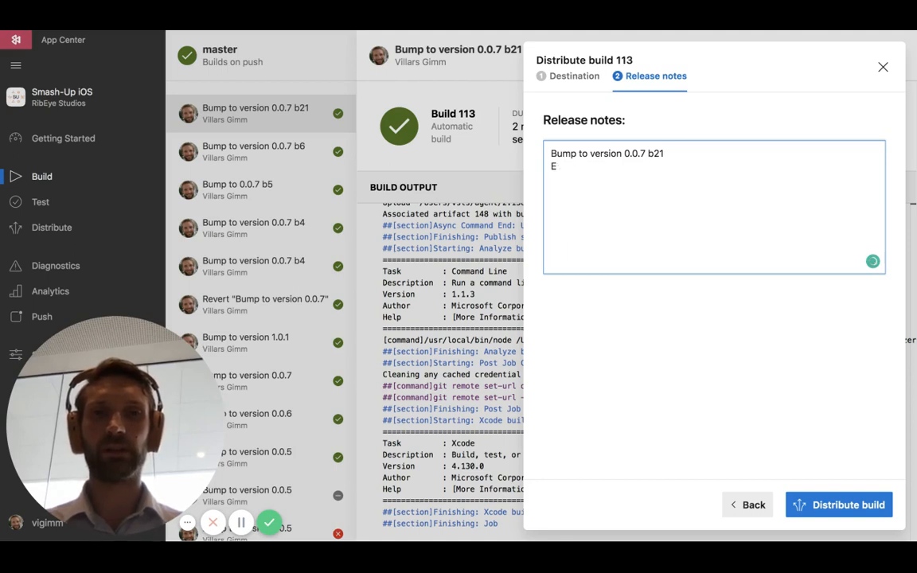
pyautogui.write('verything is working')
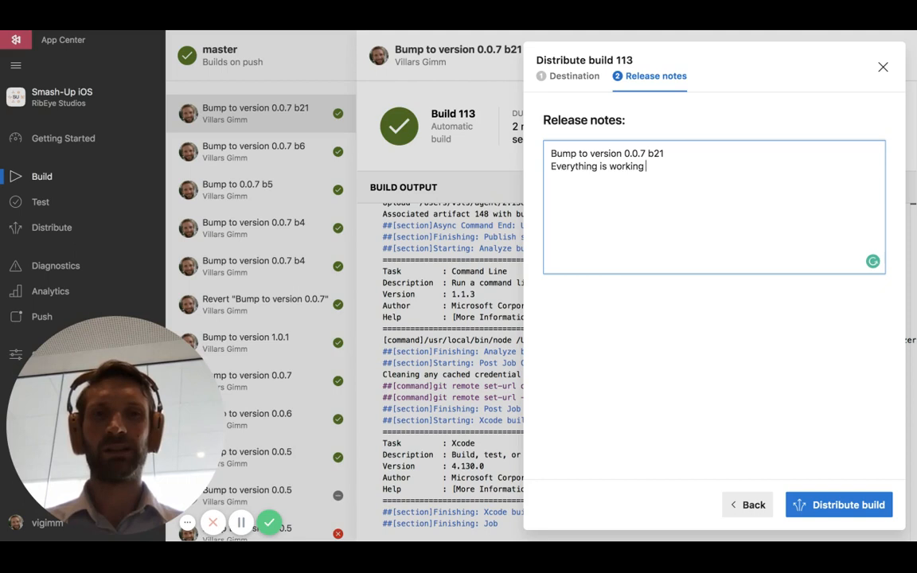
pyautogui.write('better now.')
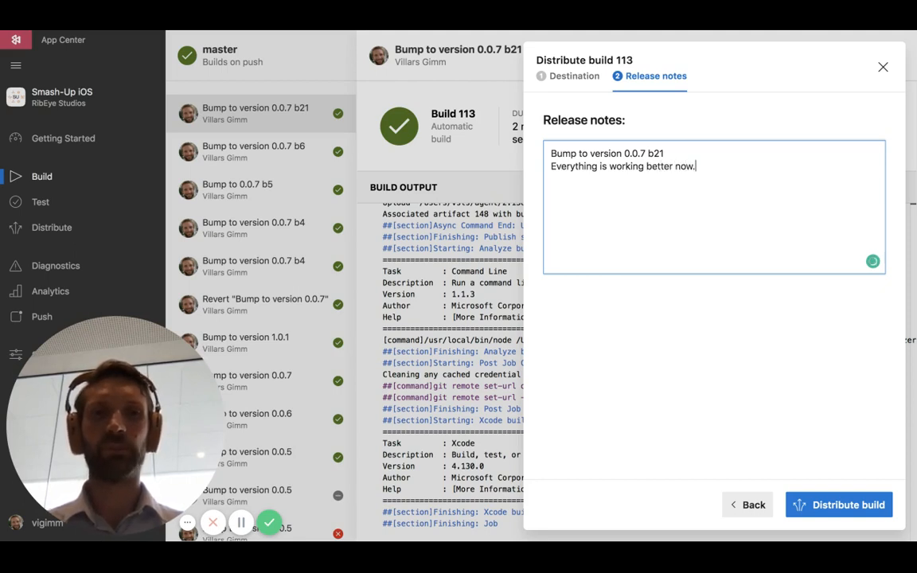
# - Submit build 113's distribution to the Alpha team
pyautogui.click(839, 505)
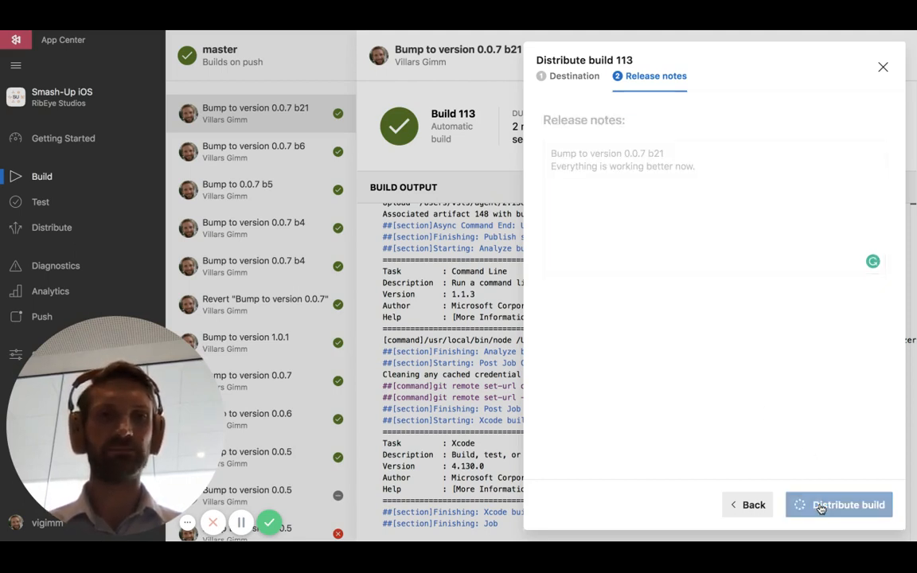
pyautogui.click(838, 504)
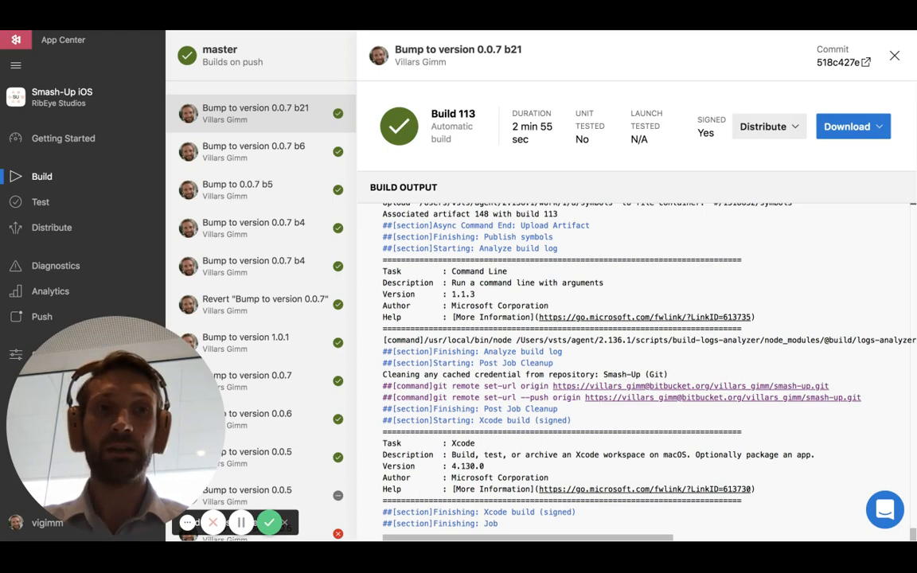
pyautogui.moveTo(783, 196)
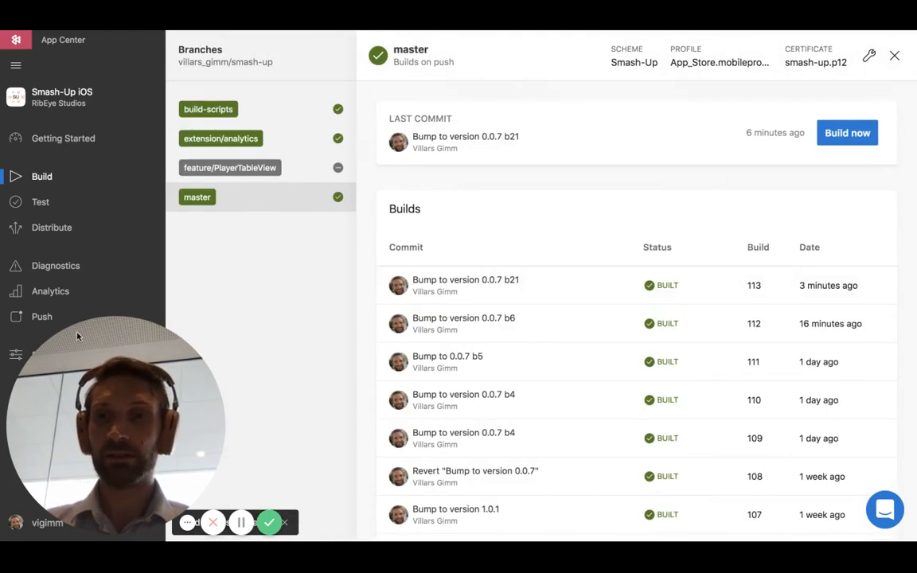
# - Open the Alpha team store under Distribute > Stores to see release 202
pyautogui.click(51, 227)
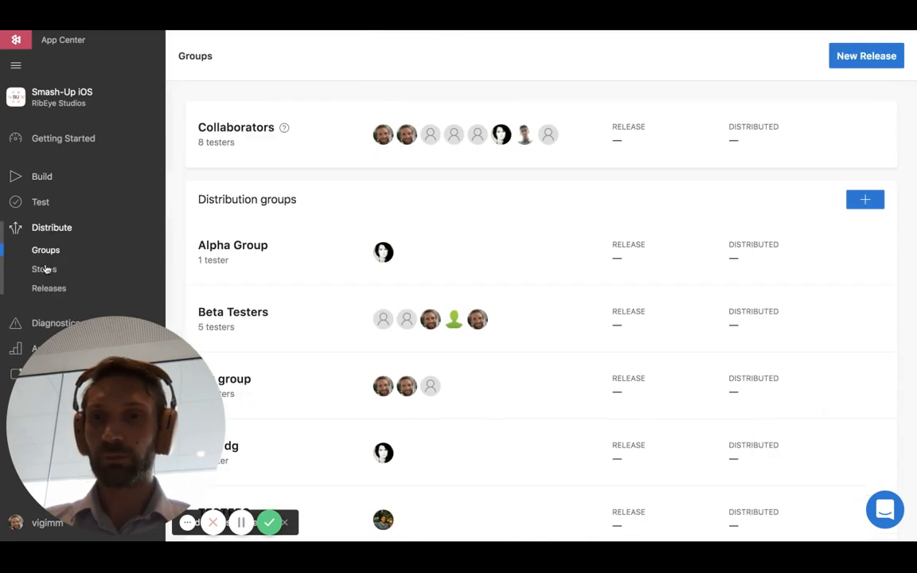
pyautogui.click(44, 269)
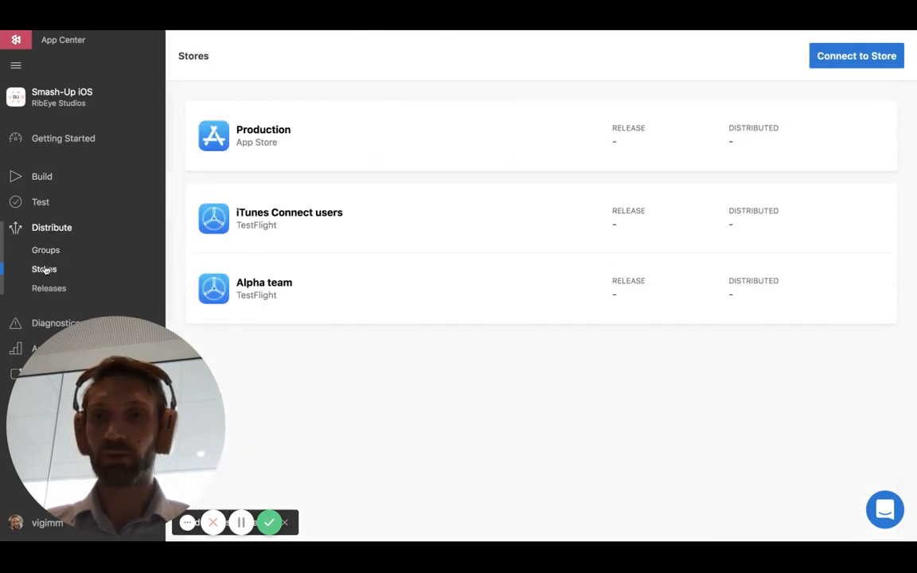
pyautogui.click(263, 288)
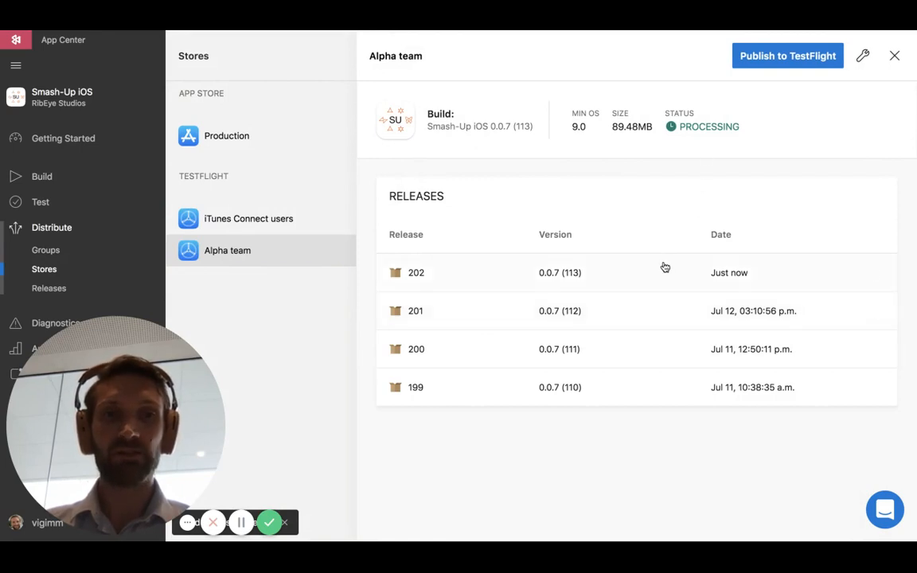
pyautogui.moveTo(670, 195)
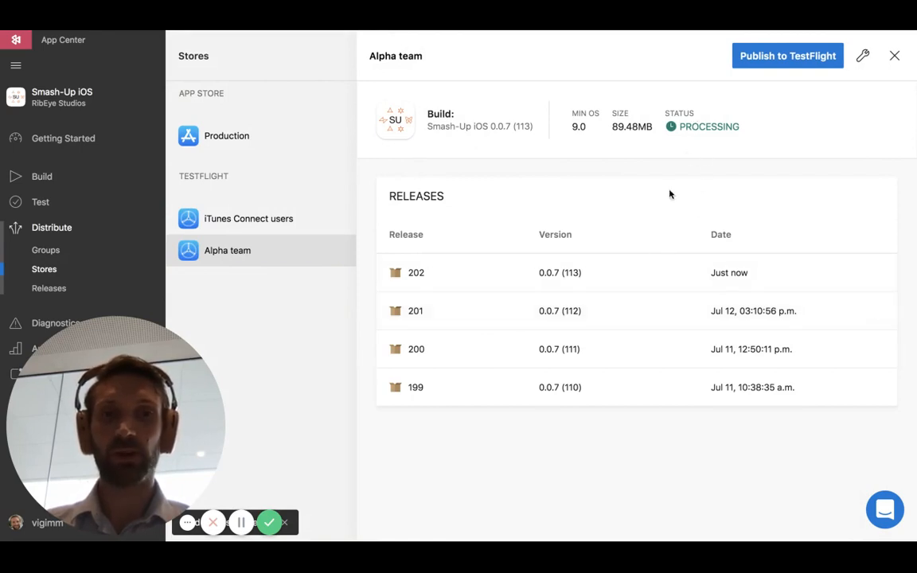
# - Open release 202 and scroll its details to the release notes
pyautogui.click(415, 272)
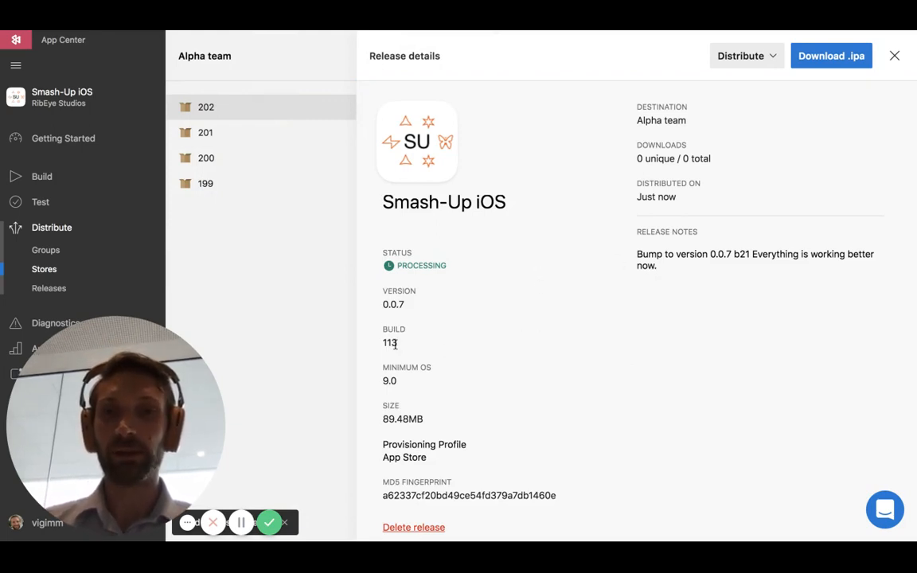
pyautogui.moveTo(456, 351)
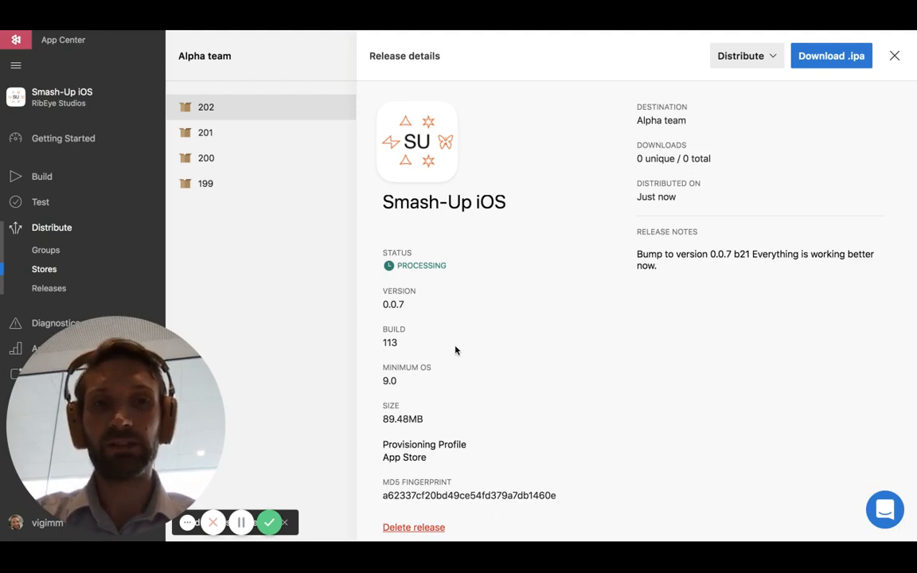
pyautogui.scroll(-3)
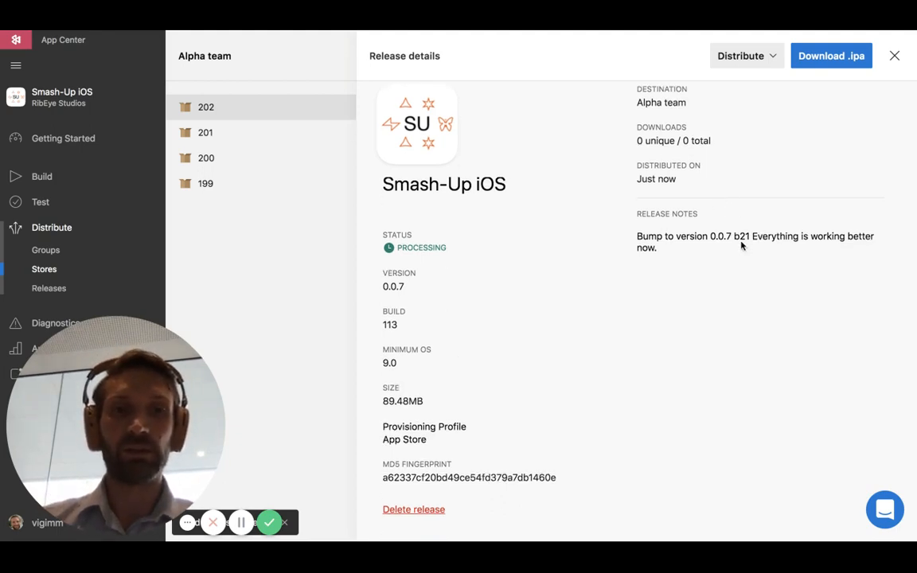
pyautogui.moveTo(881, 242)
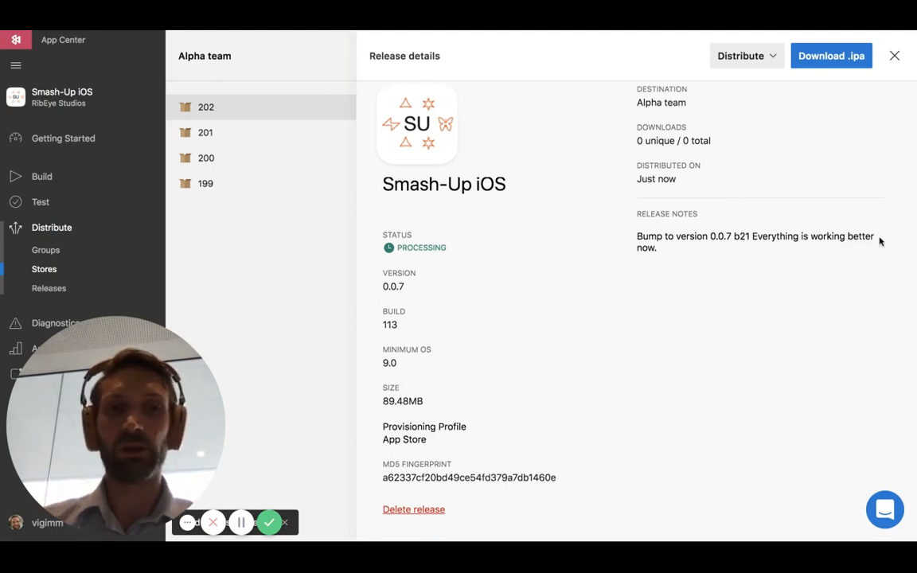